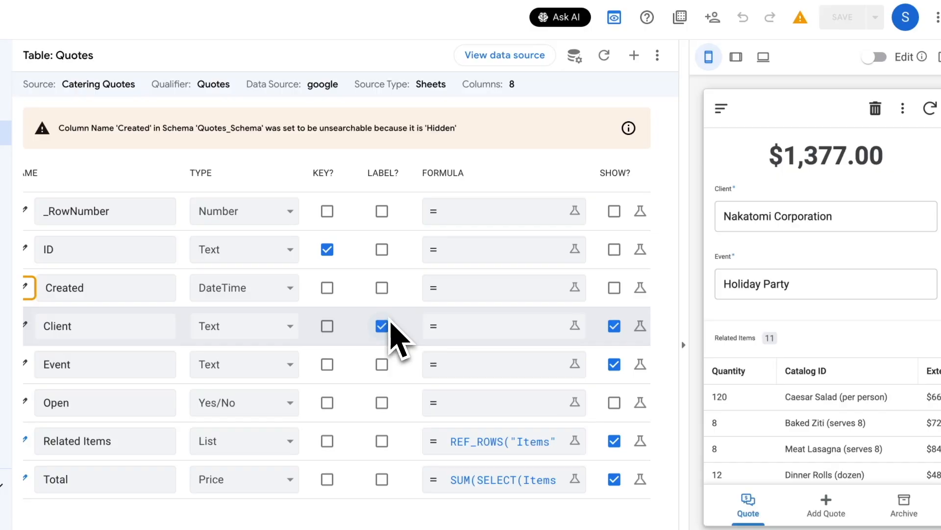
# Browse the Saturday Lunch quote and start adding a related item, then cancel it.
pyautogui.scroll(-3)
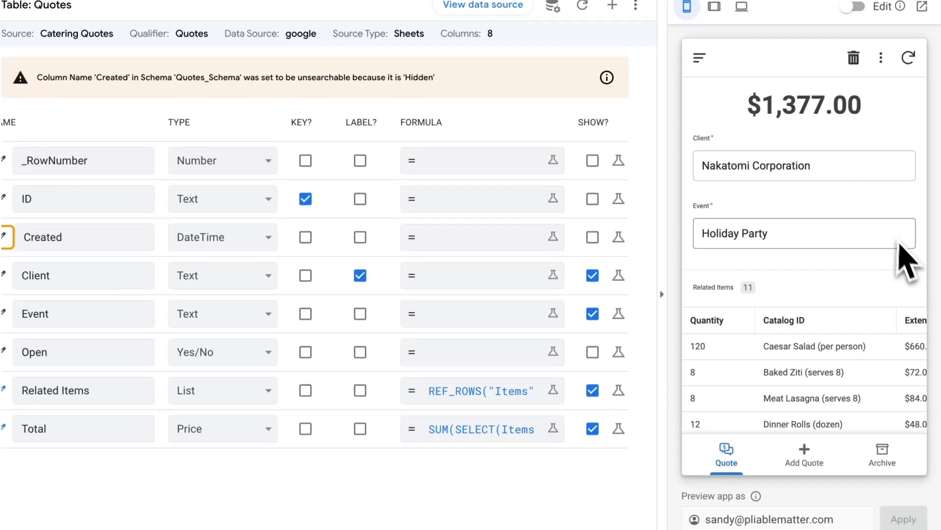
pyautogui.moveTo(915, 269)
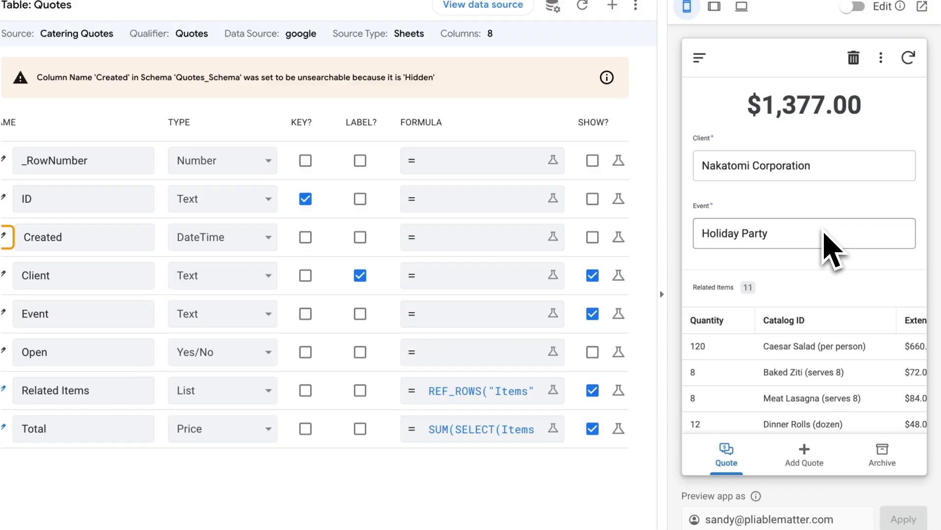
pyautogui.scroll(-3)
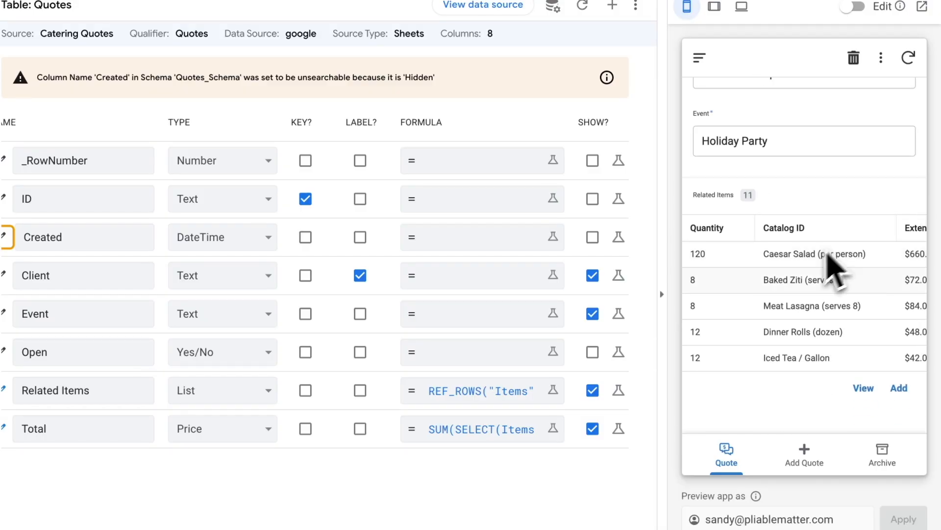
pyautogui.moveTo(745, 294)
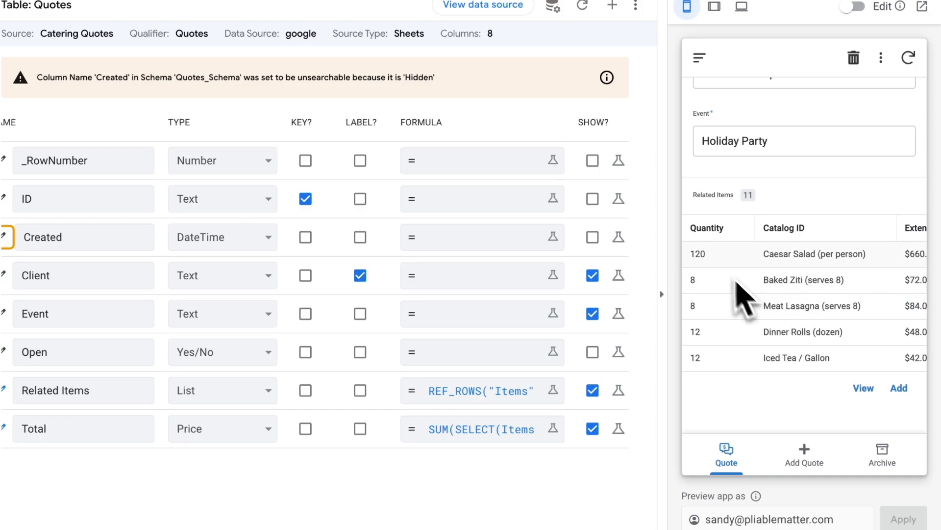
pyautogui.moveTo(769, 396)
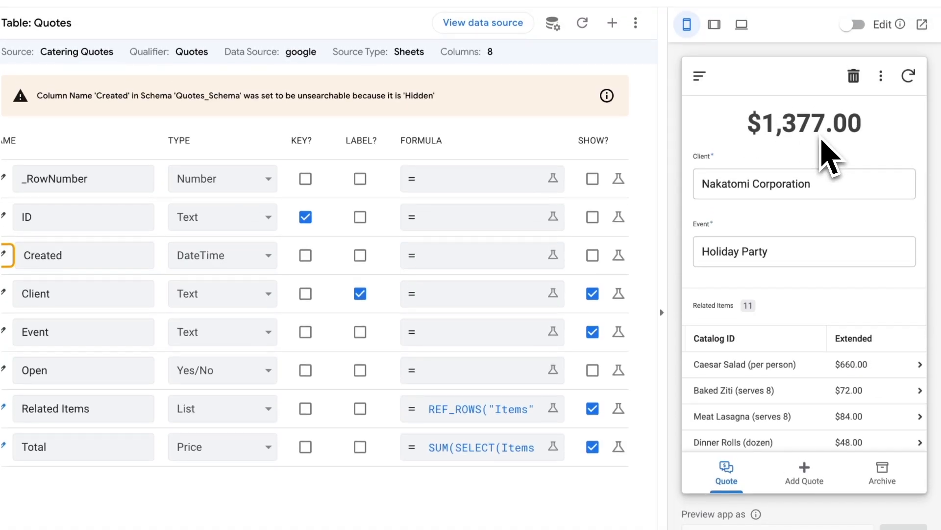
pyautogui.scroll(-3)
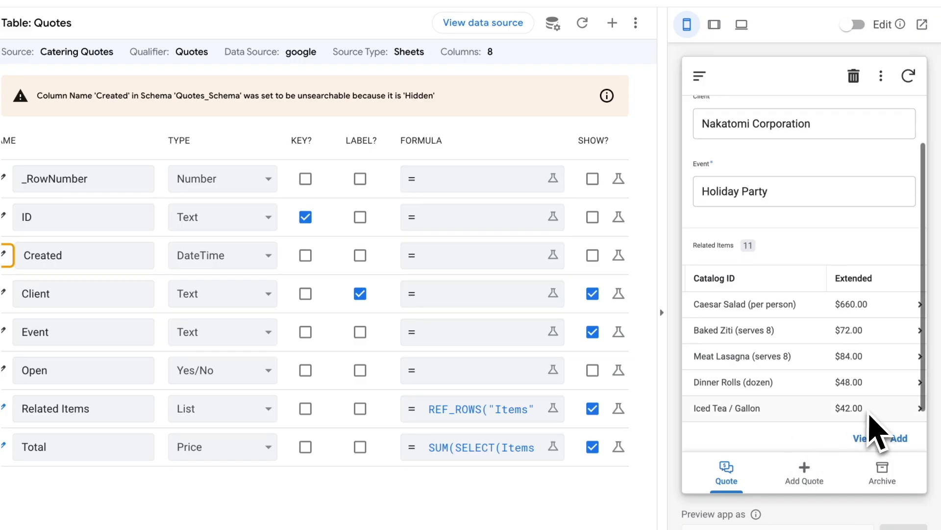
pyautogui.click(902, 437)
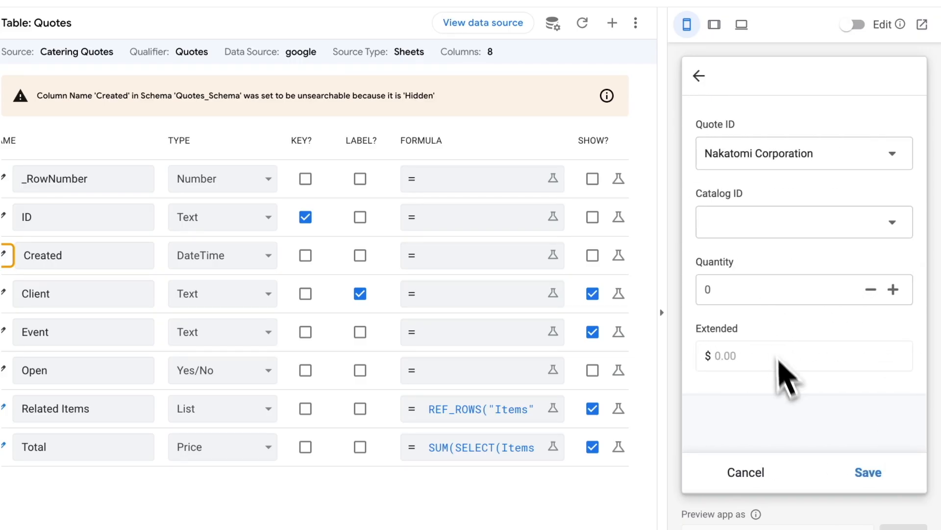
pyautogui.click(867, 471)
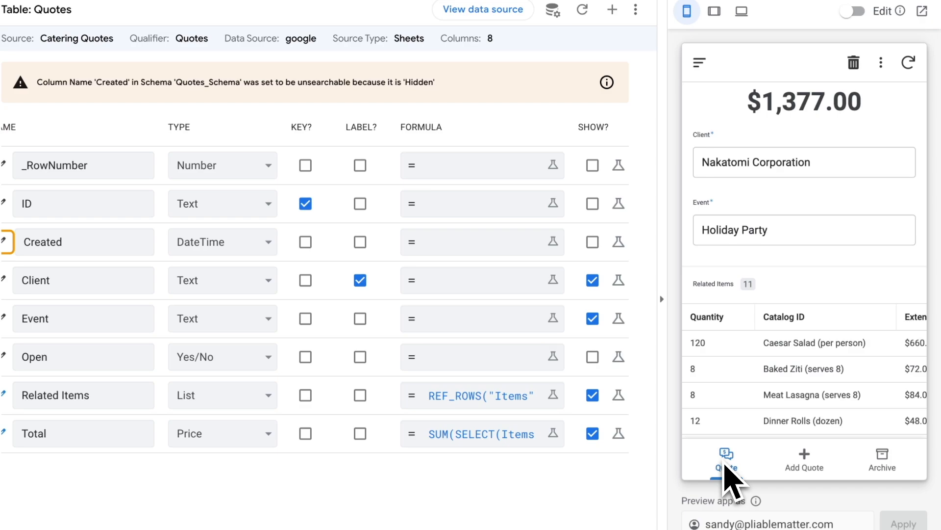
pyautogui.moveTo(811, 473)
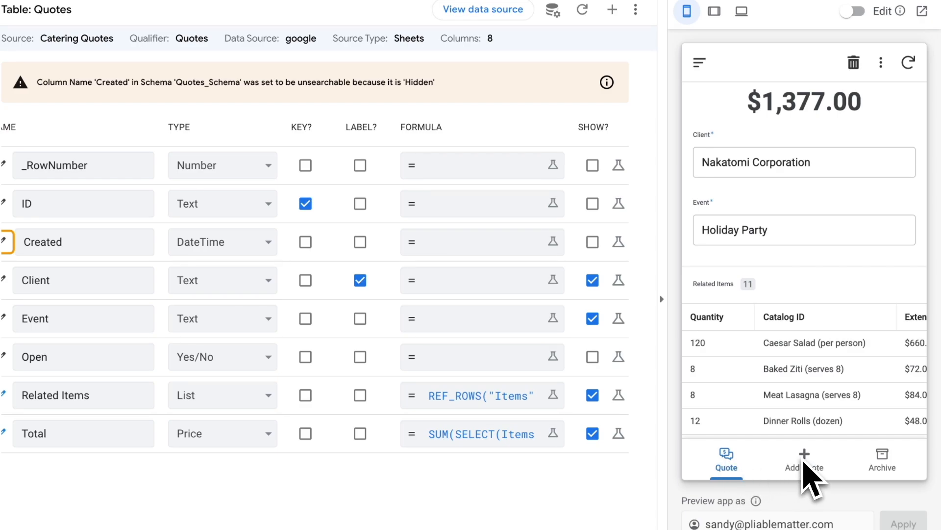
# Try the Add Quote and Quote views, then switch to the Archive listing all quotes.
pyautogui.click(804, 459)
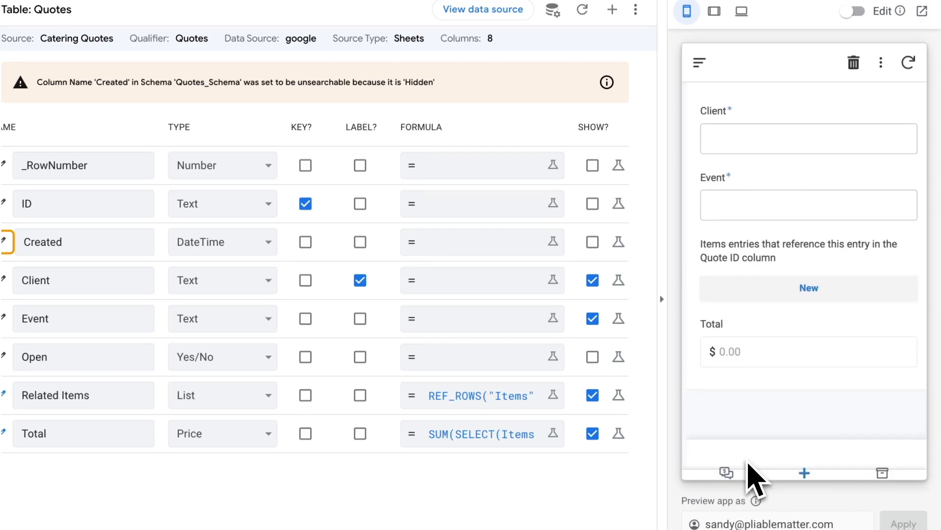
pyautogui.click(726, 456)
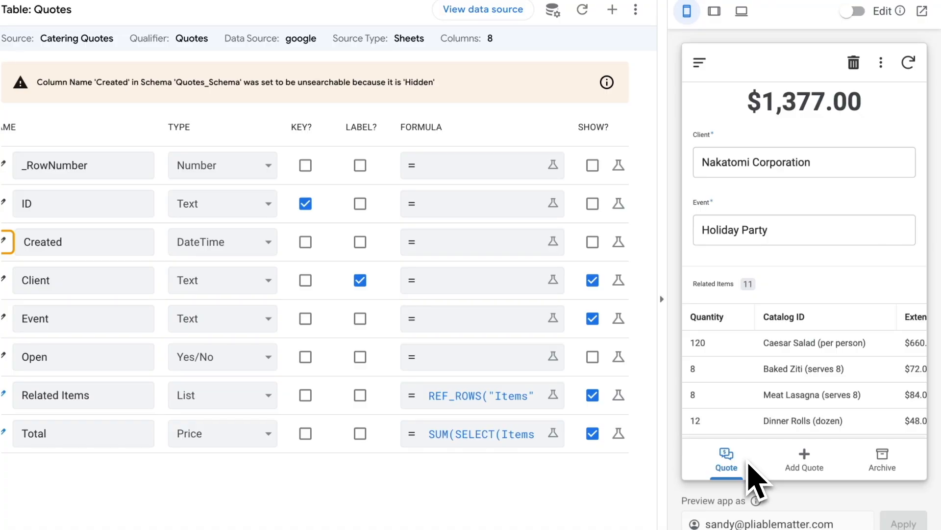
pyautogui.click(882, 459)
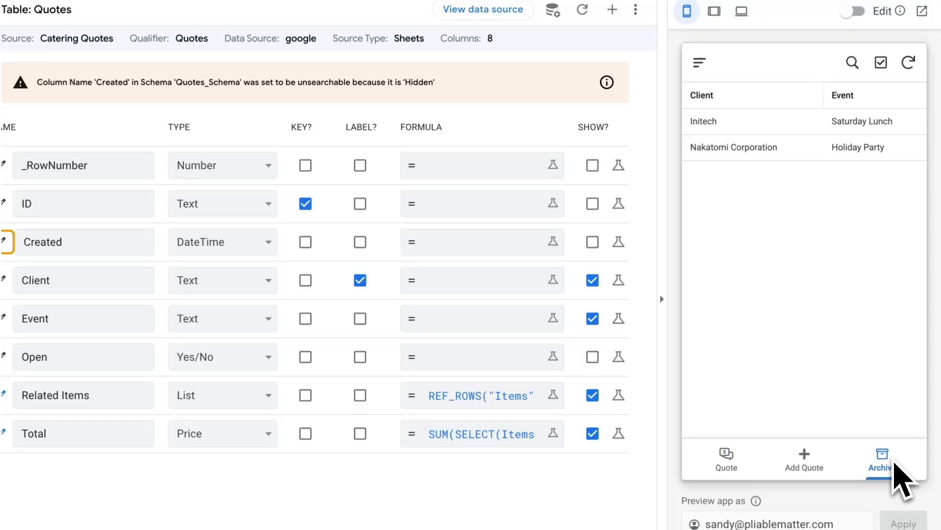
pyautogui.moveTo(741, 178)
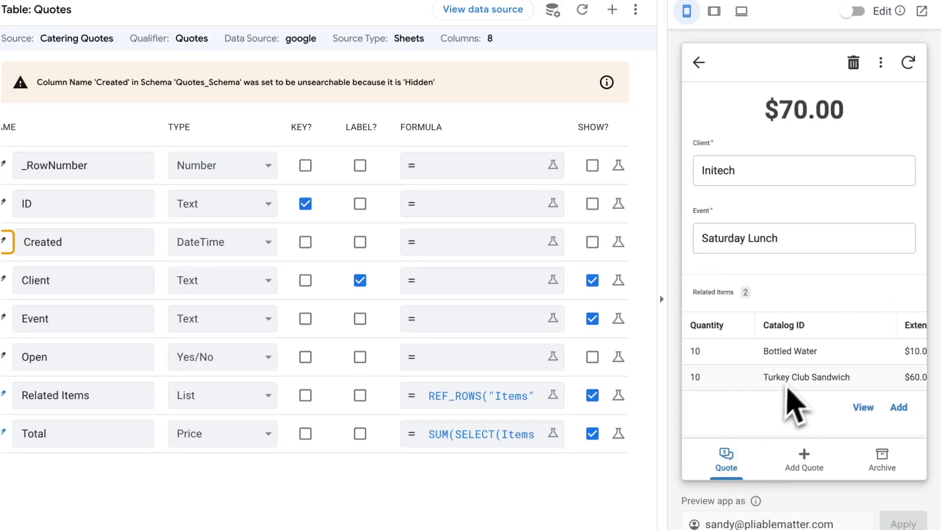
pyautogui.moveTo(877, 438)
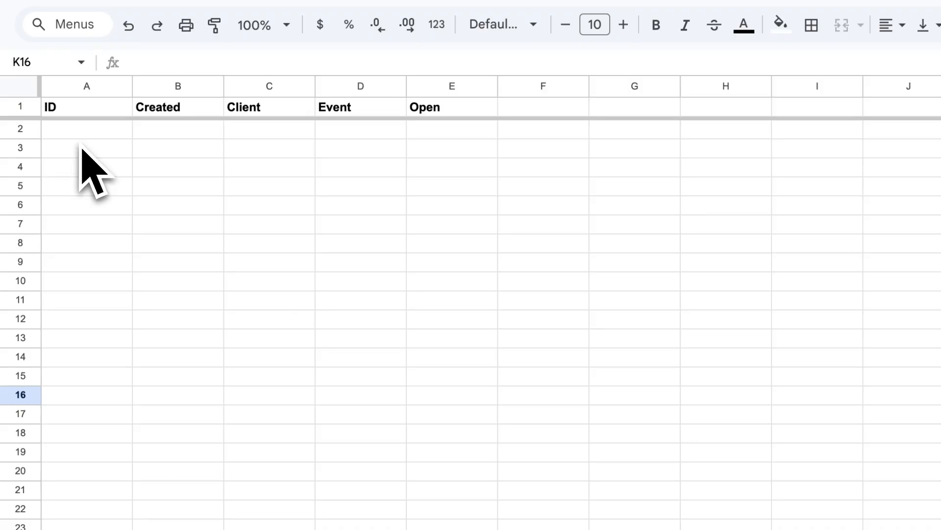
# Inspect the empty quotes sheet's Created, Client and Event cells and the catalog tab.
pyautogui.click(177, 129)
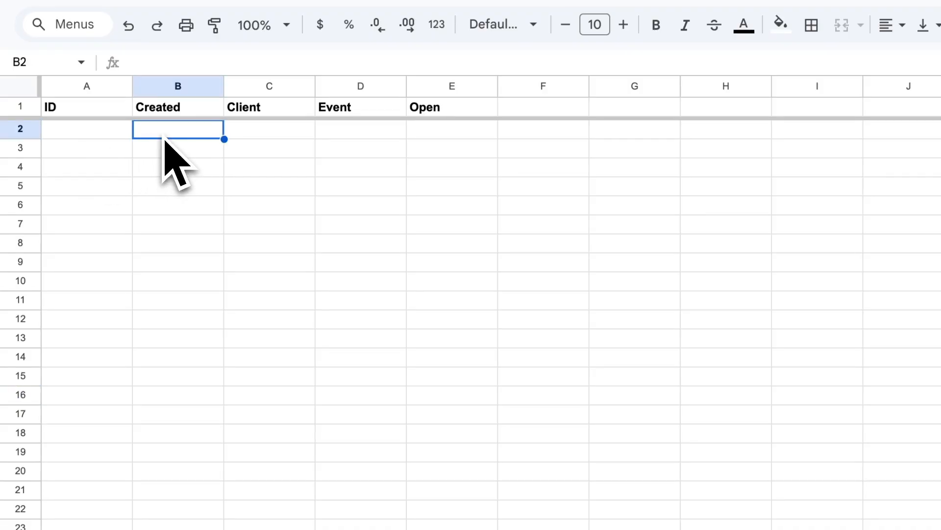
pyautogui.click(269, 129)
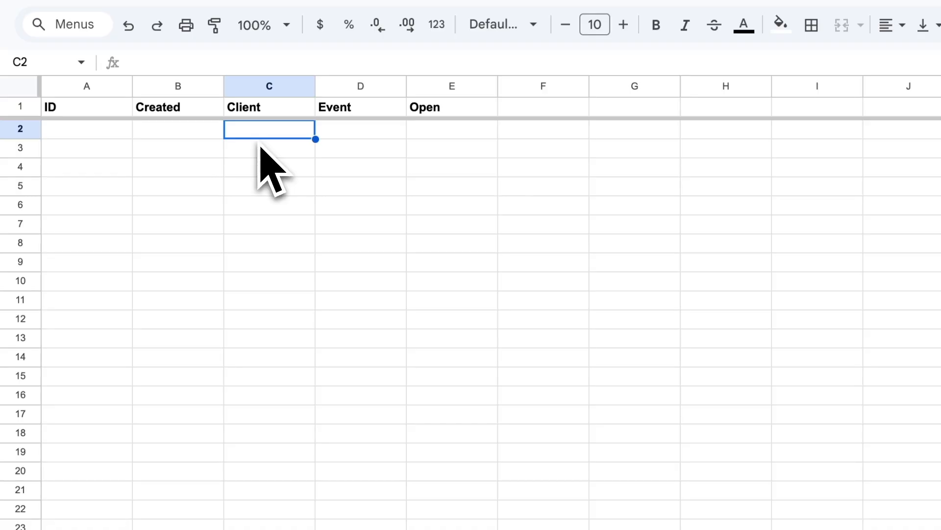
pyautogui.click(451, 129)
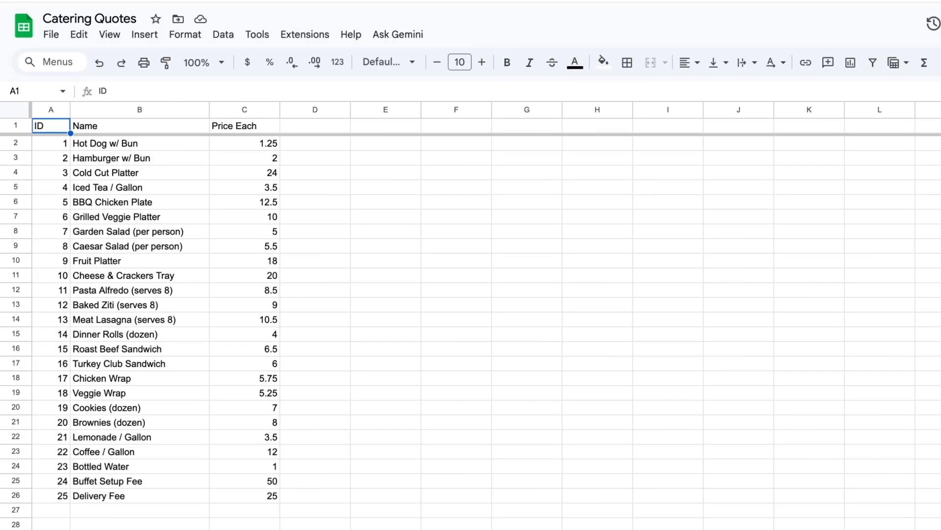
pyautogui.click(309, 511)
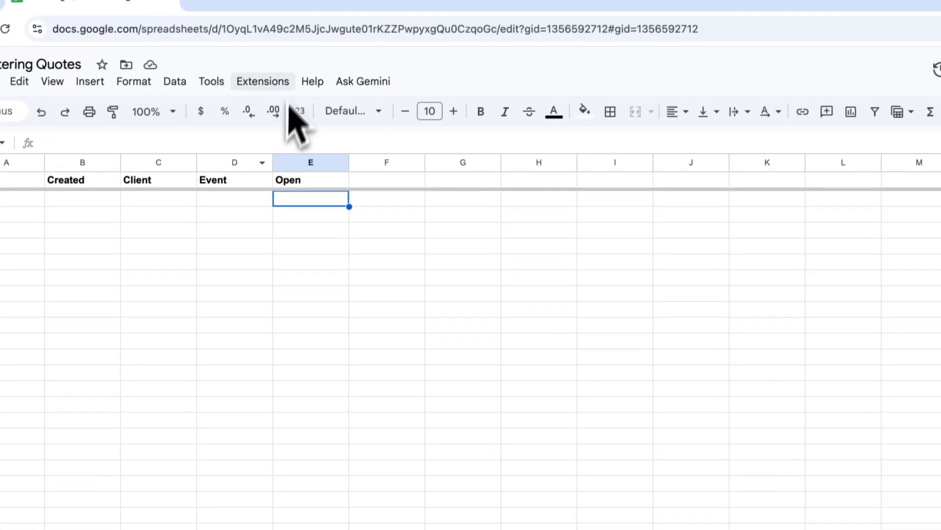
# Create an AppSheet app from the spreadsheet via Extensions and show the Quotes table's columns.
pyautogui.click(262, 81)
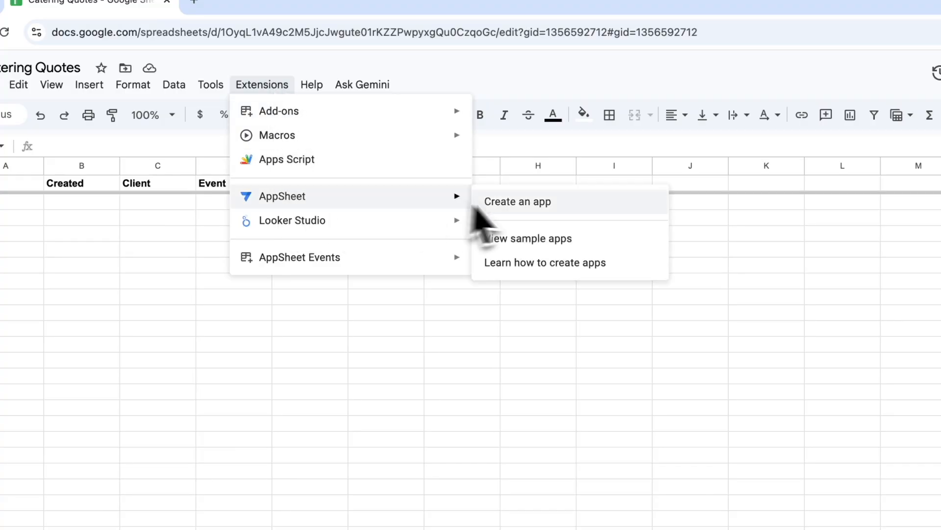
pyautogui.click(517, 201)
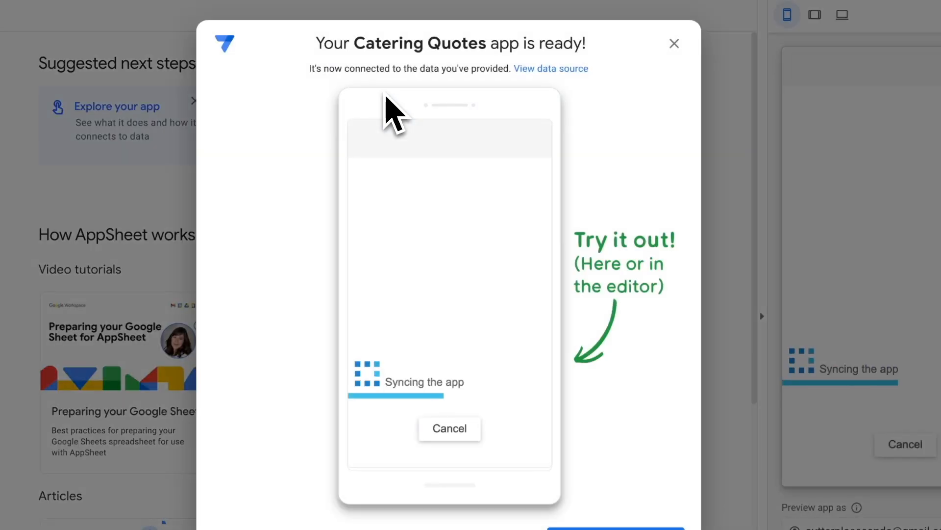
pyautogui.click(673, 44)
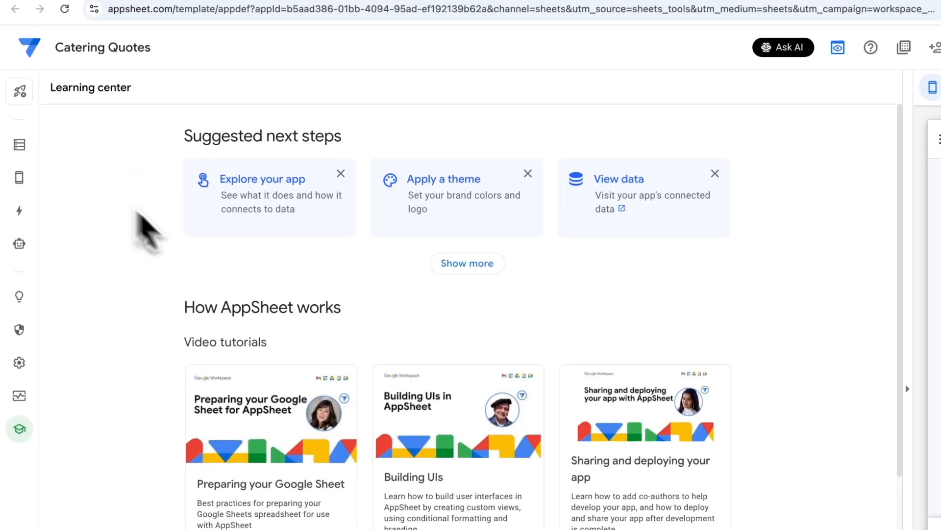
pyautogui.click(19, 144)
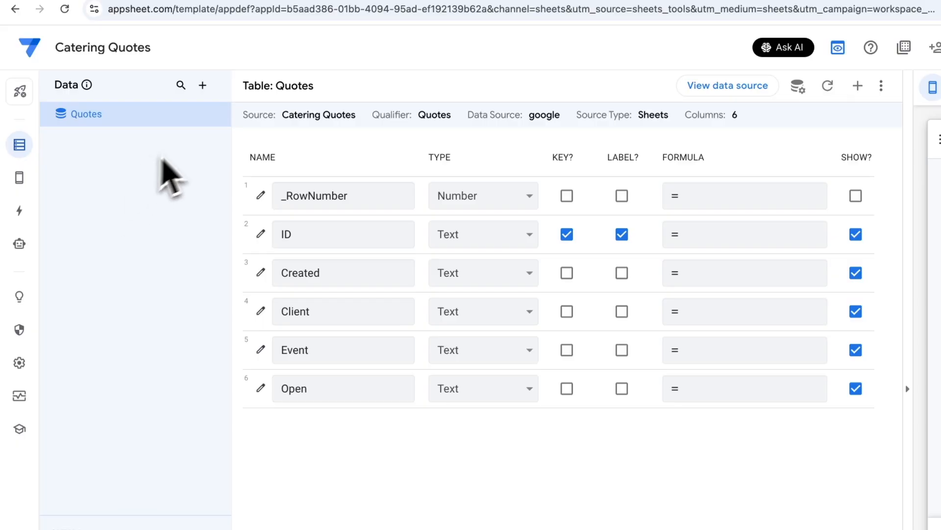
pyautogui.moveTo(202, 85)
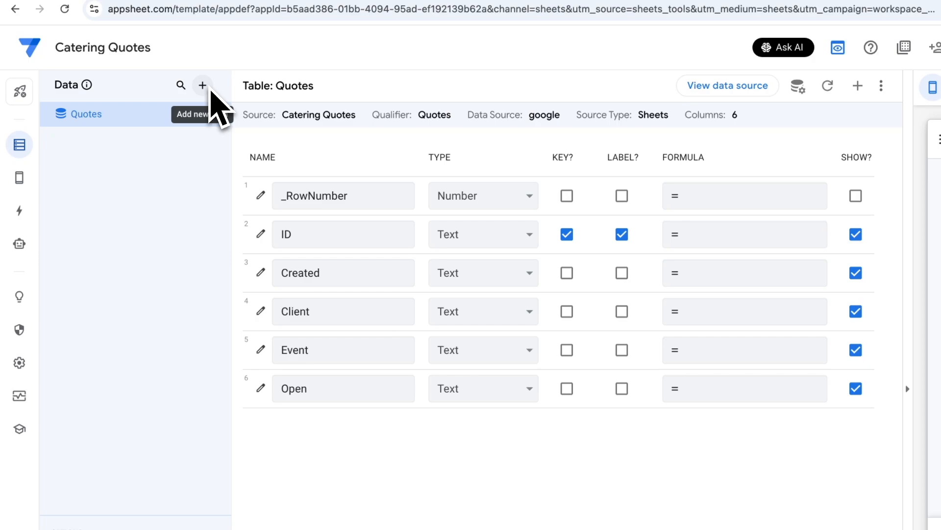
# Add the Catalog and Items sheets from the Catering Quotes spreadsheet as tables.
pyautogui.click(202, 84)
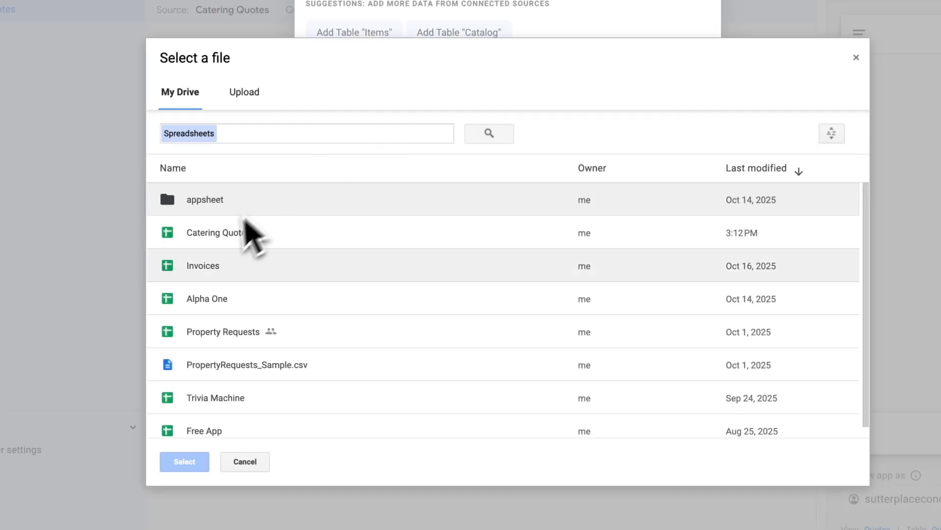
pyautogui.click(217, 233)
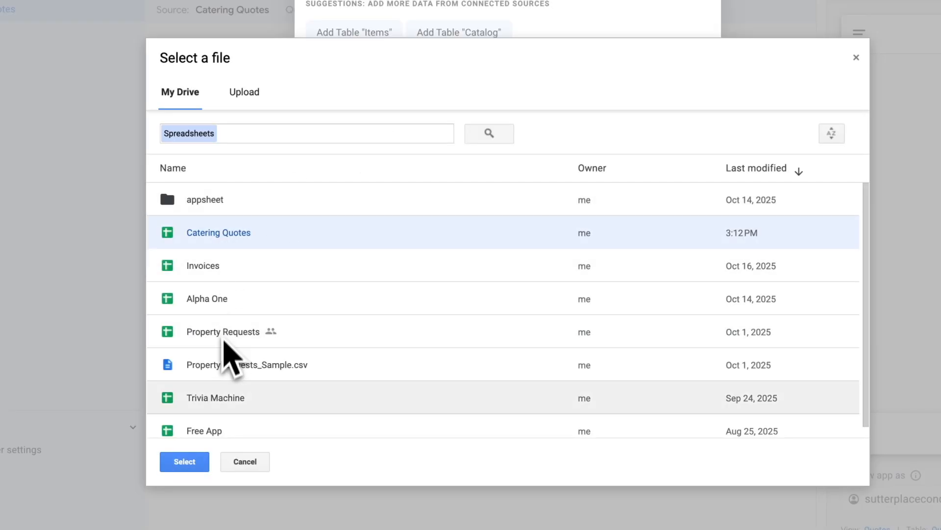
pyautogui.click(183, 461)
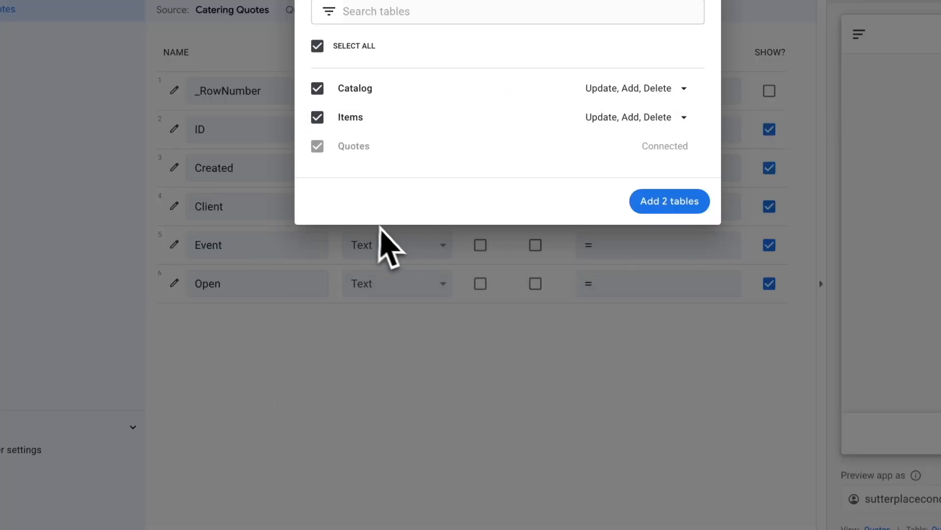
pyautogui.moveTo(497, 187)
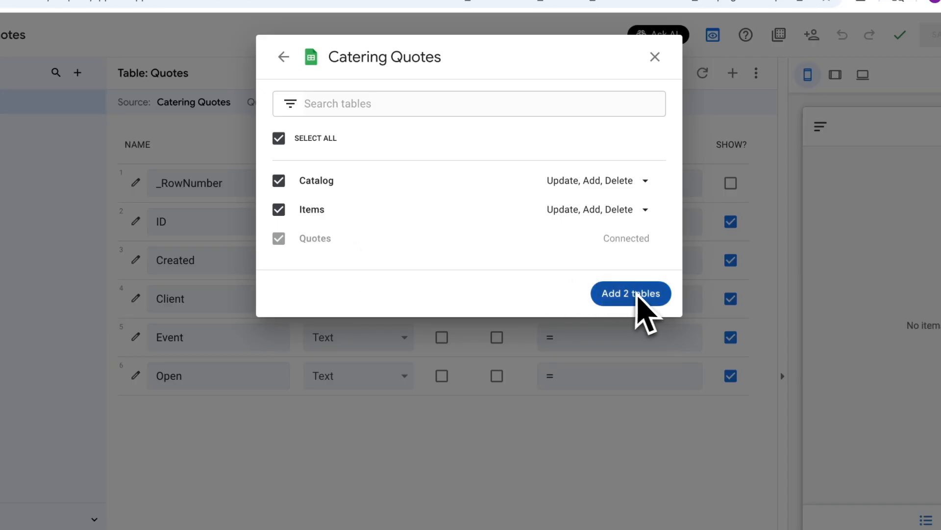
pyautogui.click(630, 293)
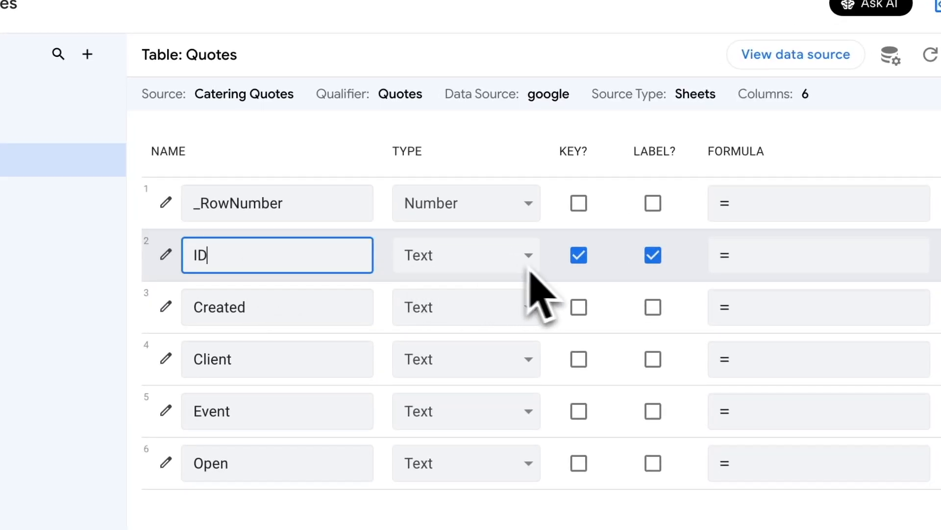
# Check the Created column against the spreadsheet and return to the Quotes column list.
pyautogui.hscroll(3)
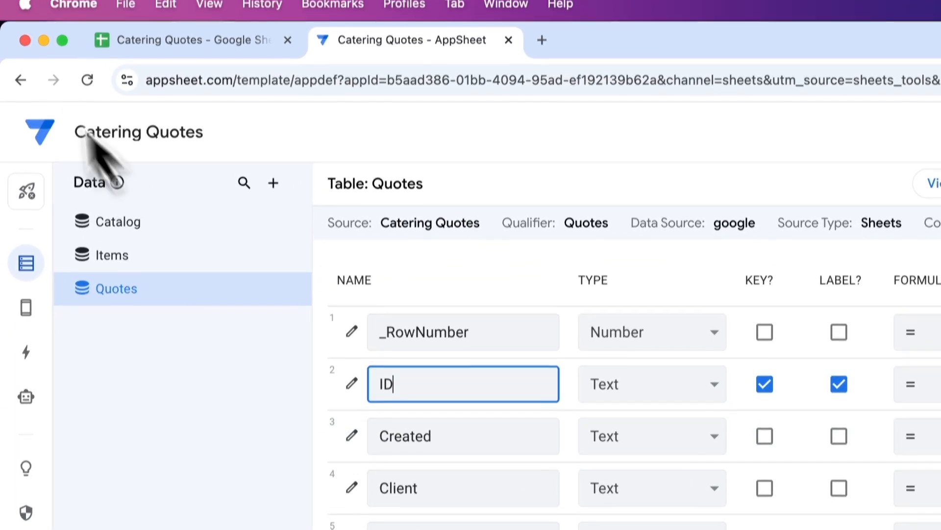
pyautogui.click(187, 39)
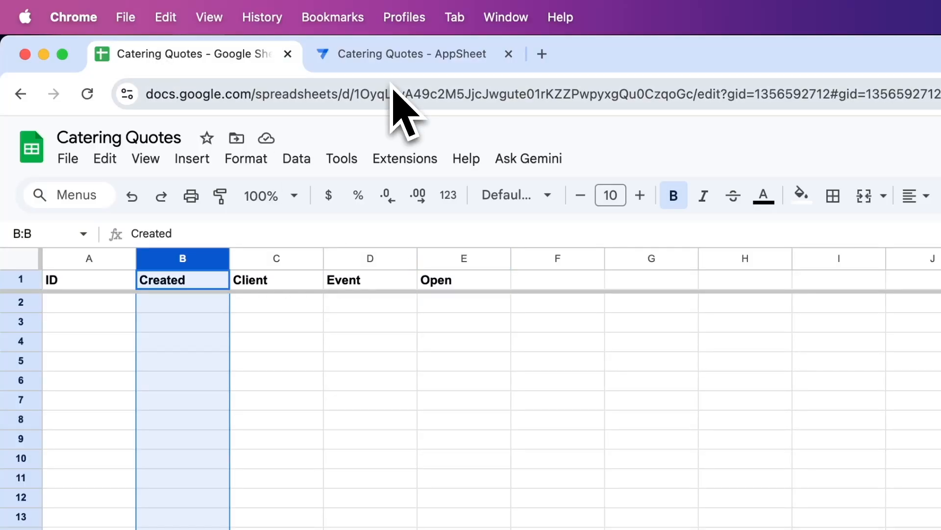
pyautogui.click(411, 53)
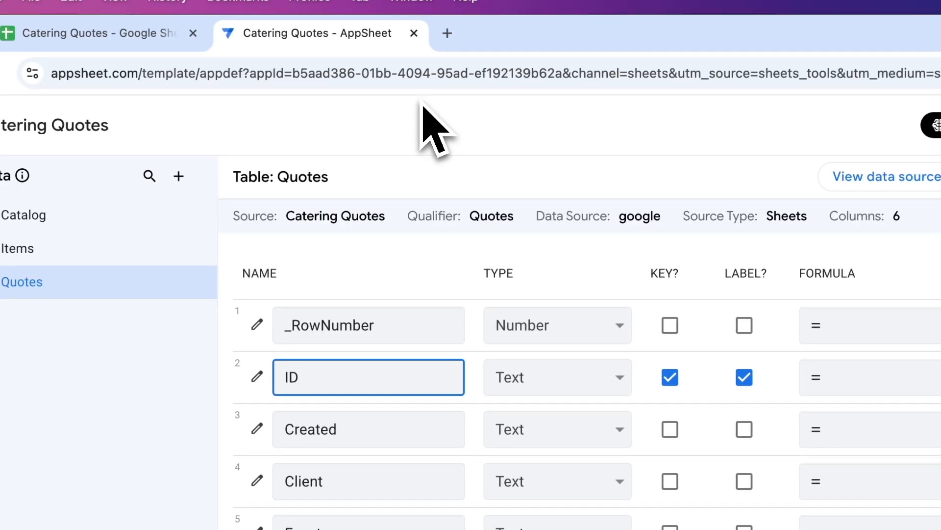
pyautogui.scroll(-3)
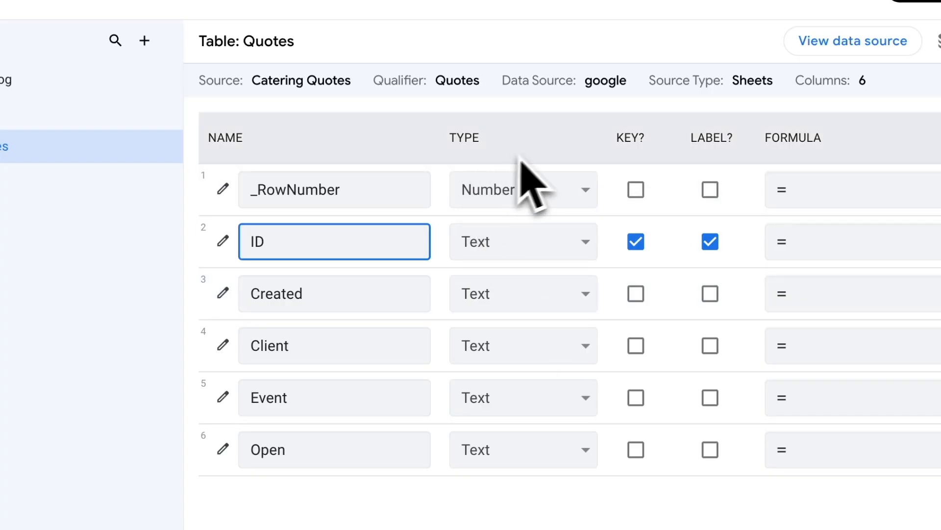
pyautogui.moveTo(522, 293)
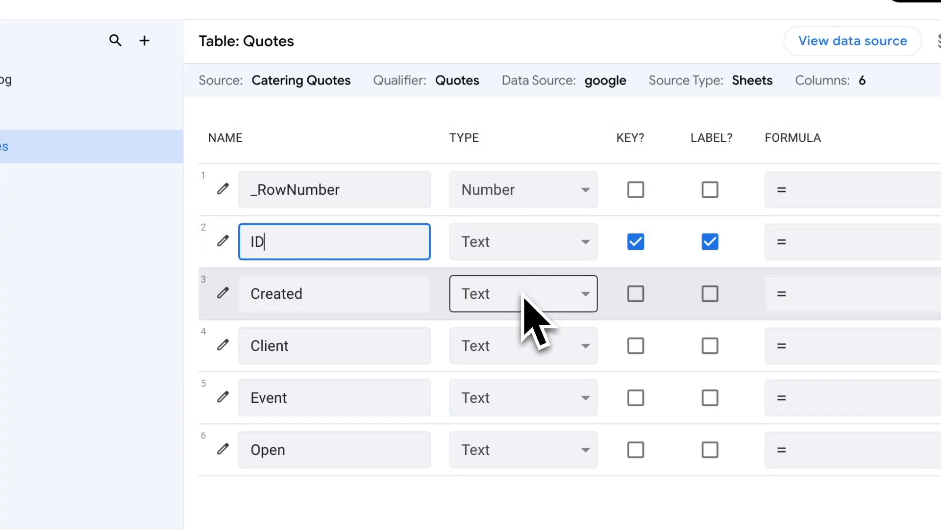
# Set Created's type to DateTime with initial value NOW().
pyautogui.click(520, 293)
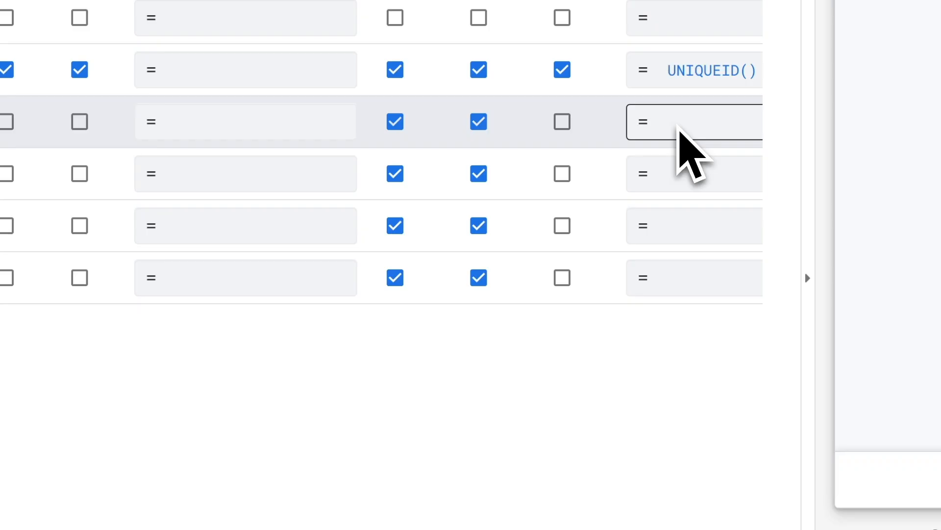
pyautogui.click(693, 122)
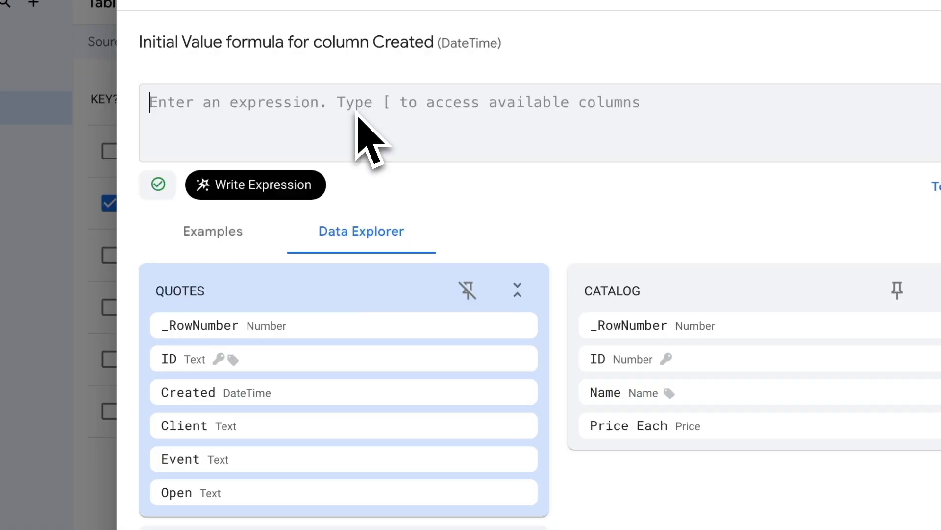
pyautogui.write('NOW()')
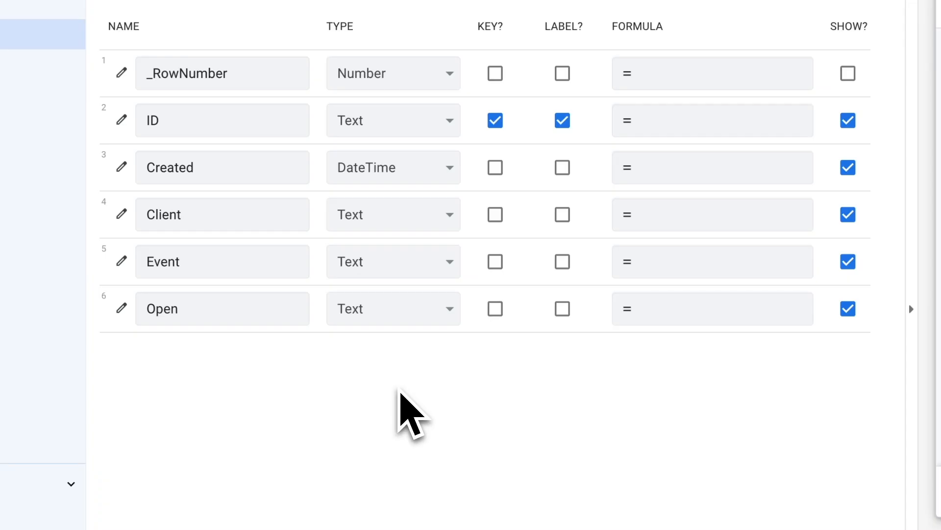
pyautogui.click(222, 261)
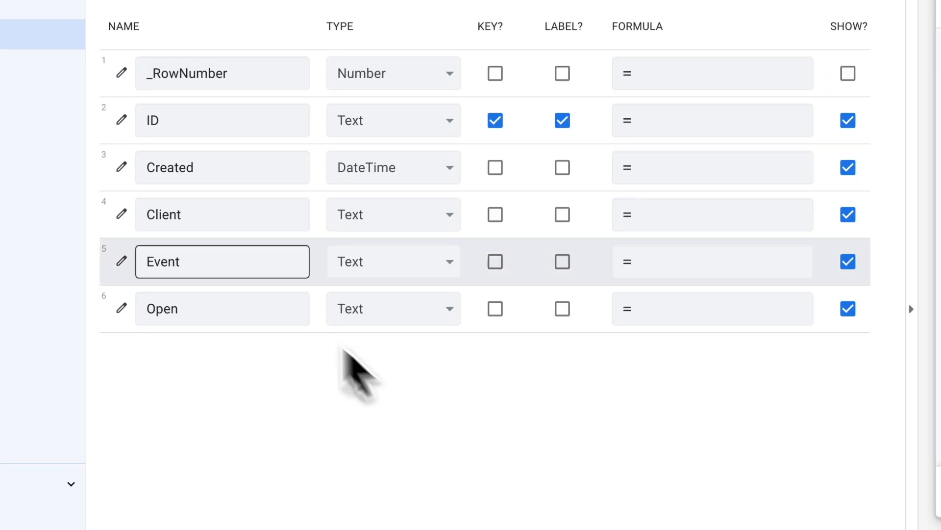
pyautogui.hscroll(3)
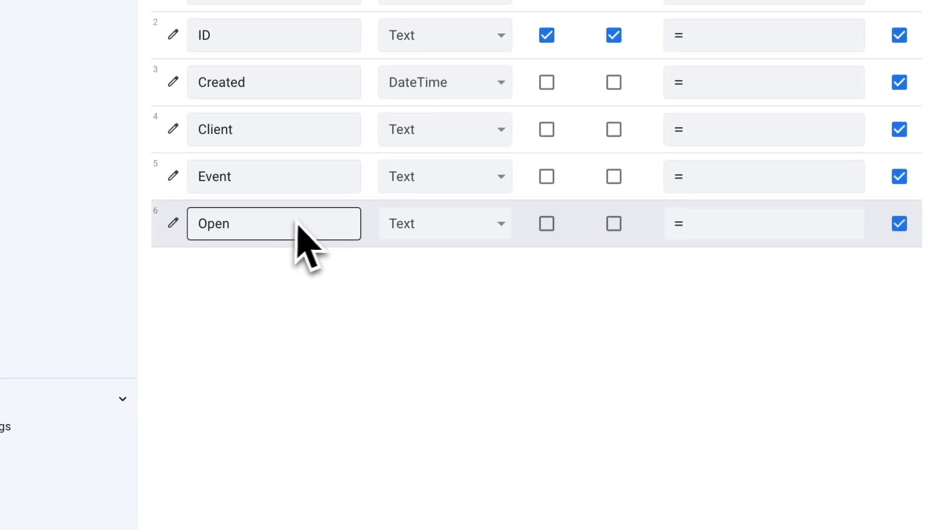
# Set the Open column to Yes/No with initial value FALSE and save.
pyautogui.click(444, 223)
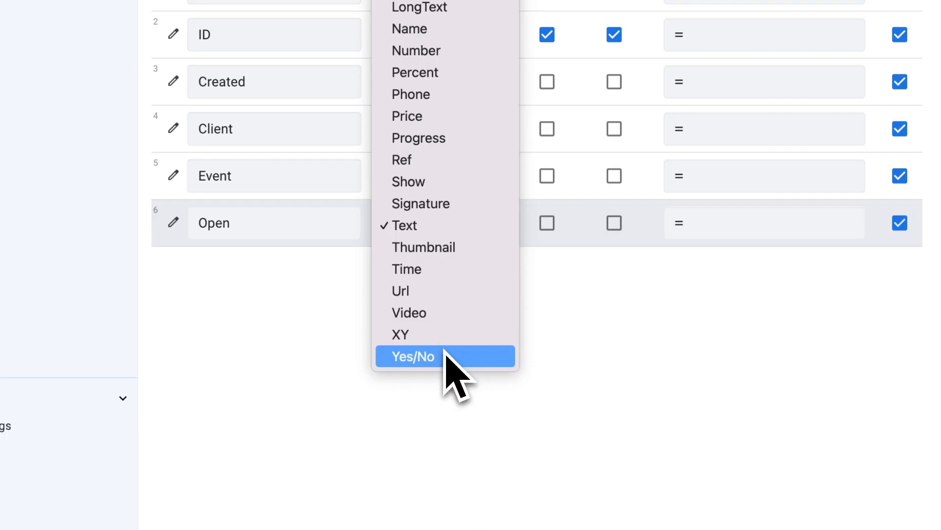
pyautogui.click(413, 356)
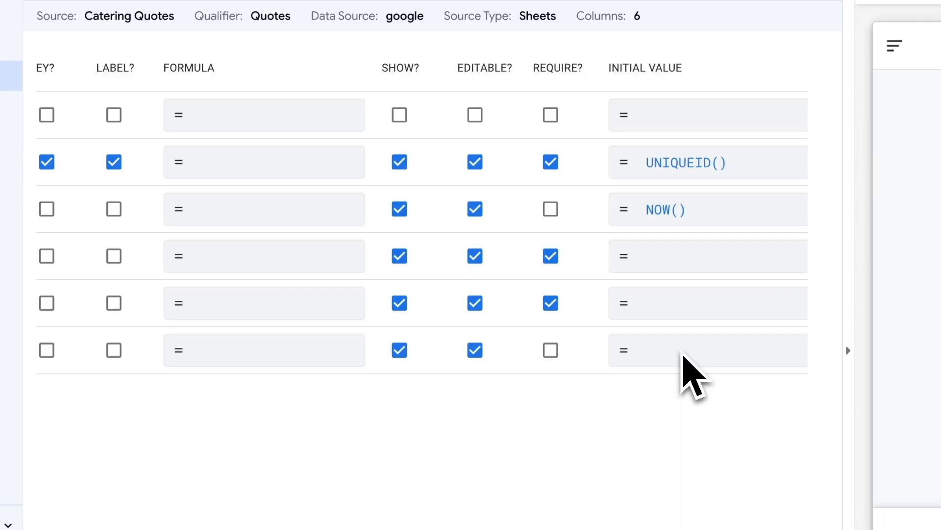
pyautogui.click(707, 350)
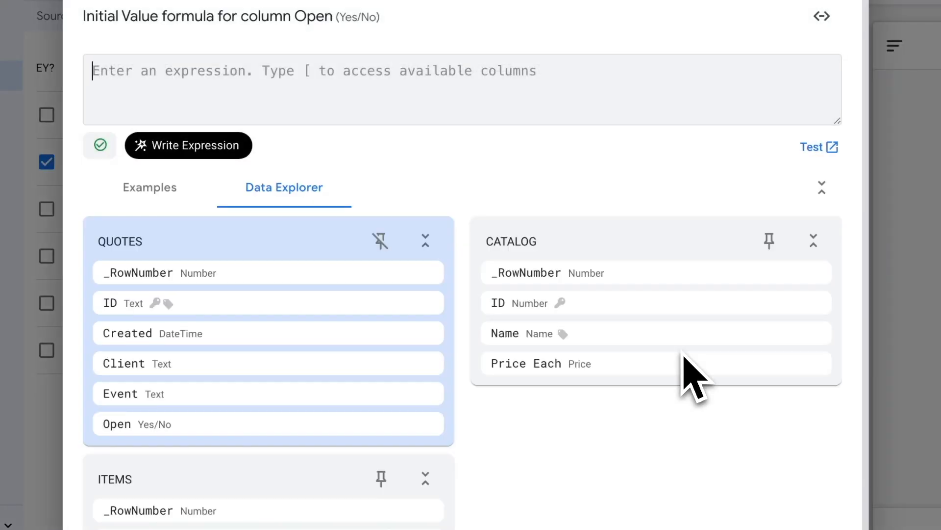
pyautogui.write('FAL')
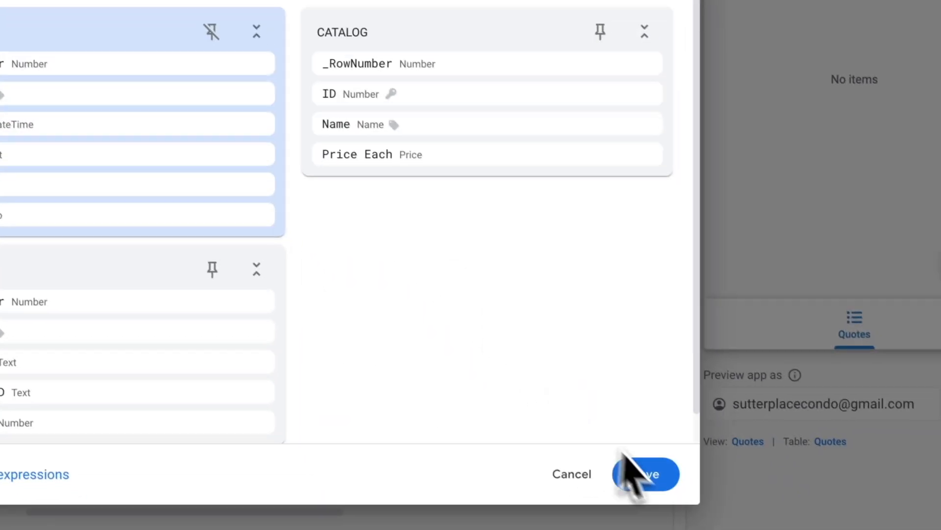
pyautogui.click(645, 474)
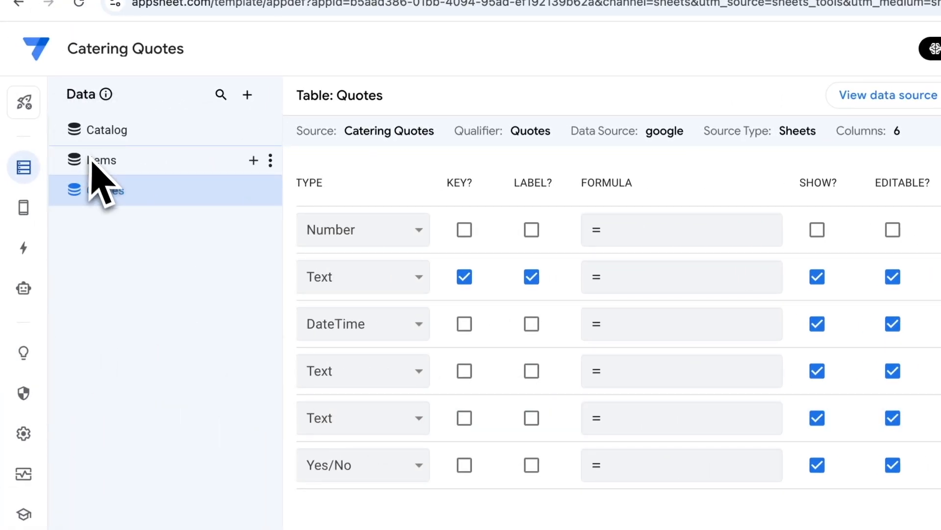
pyautogui.click(103, 160)
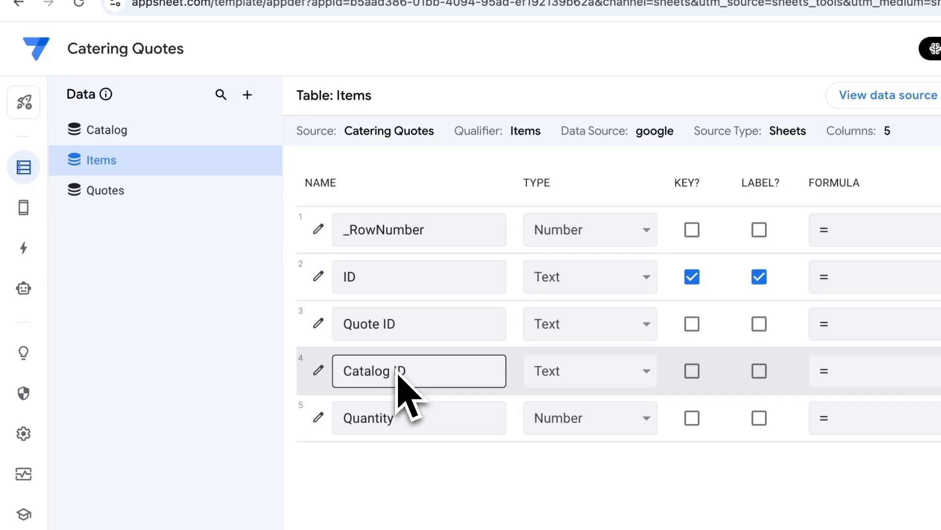
pyautogui.click(419, 277)
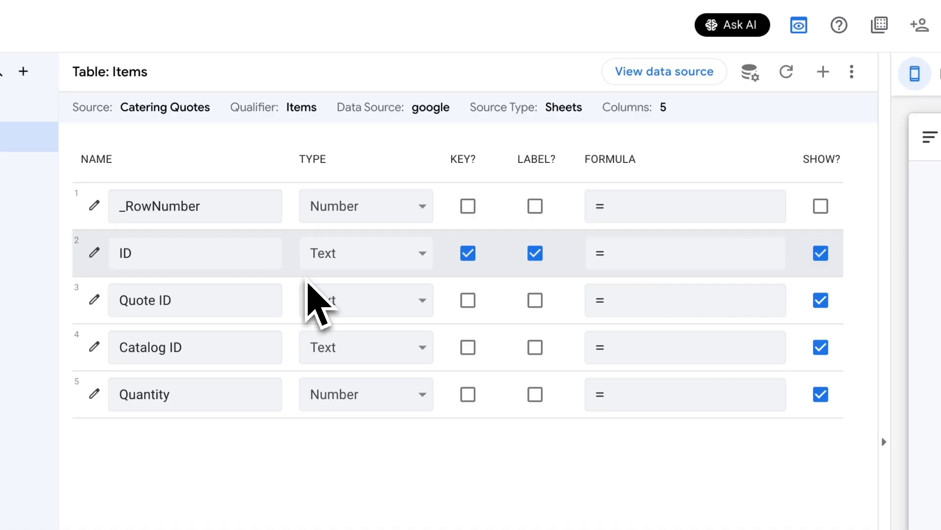
pyautogui.hscroll(3)
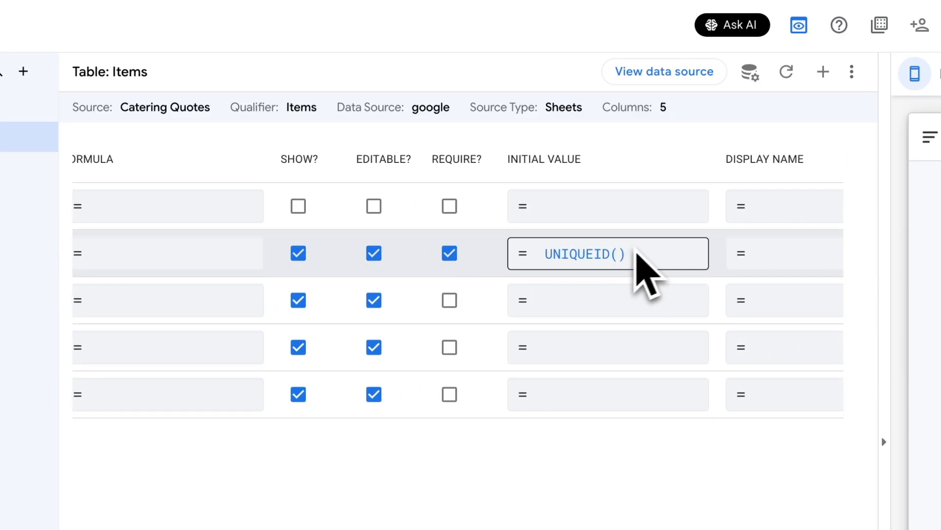
pyautogui.hscroll(-3)
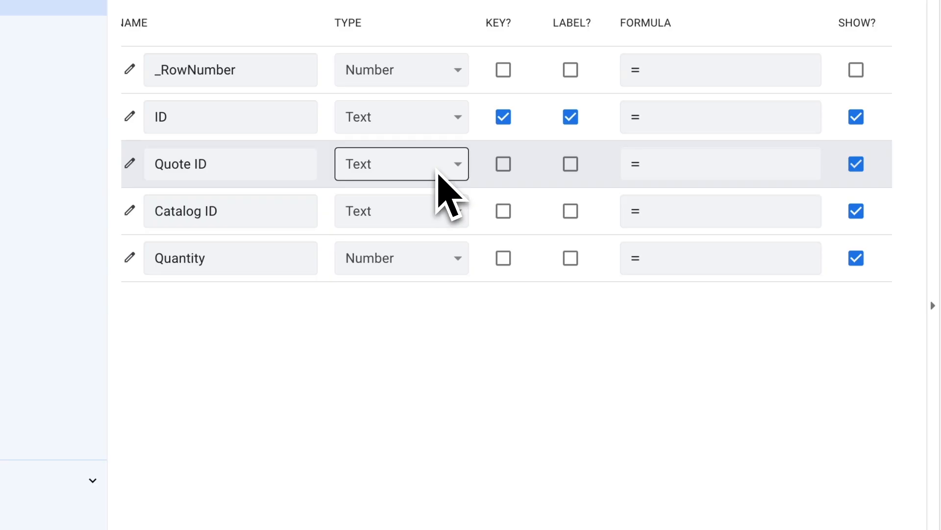
pyautogui.moveTo(411, 189)
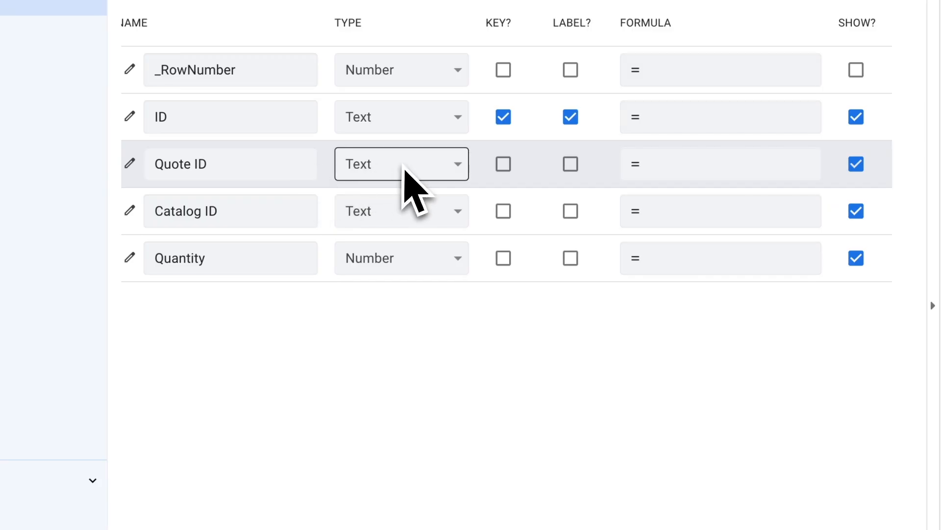
# Make Quote ID a Ref to the Quotes table with items treated as part of their quote.
pyautogui.click(401, 164)
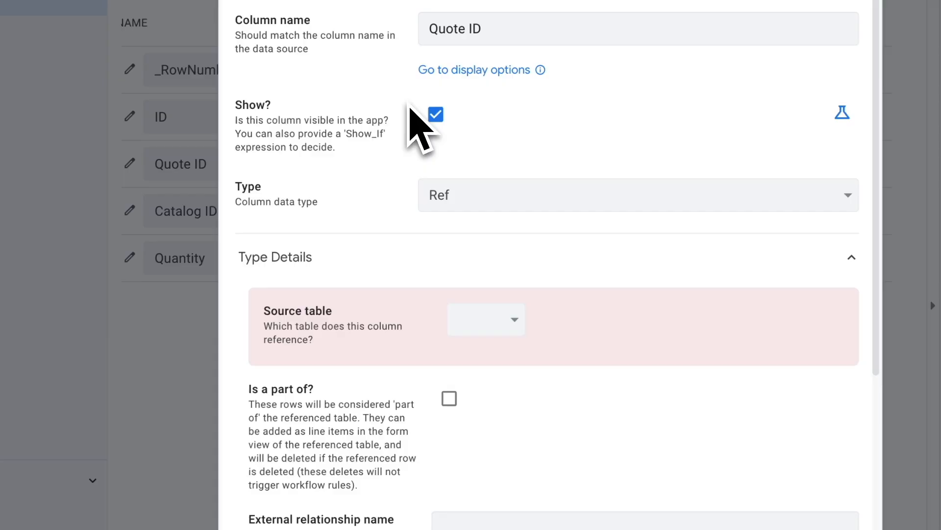
pyautogui.click(486, 318)
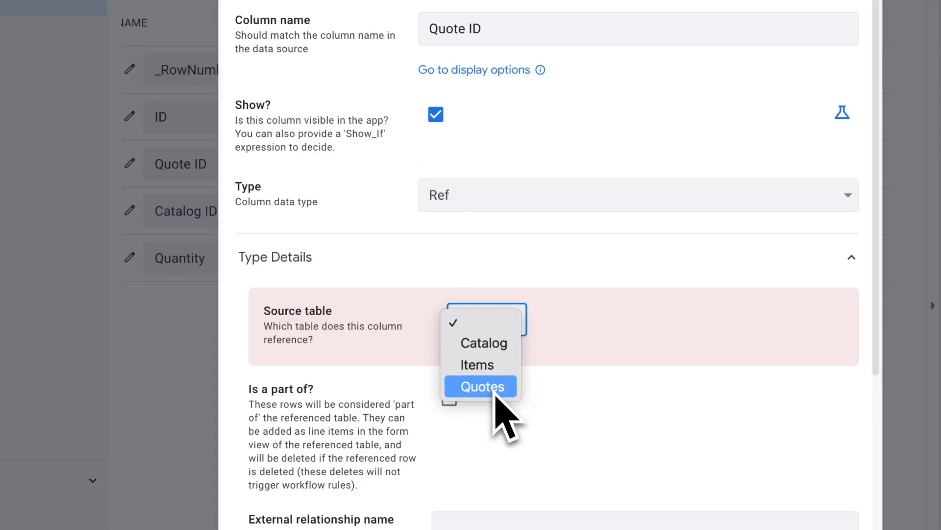
pyautogui.click(480, 387)
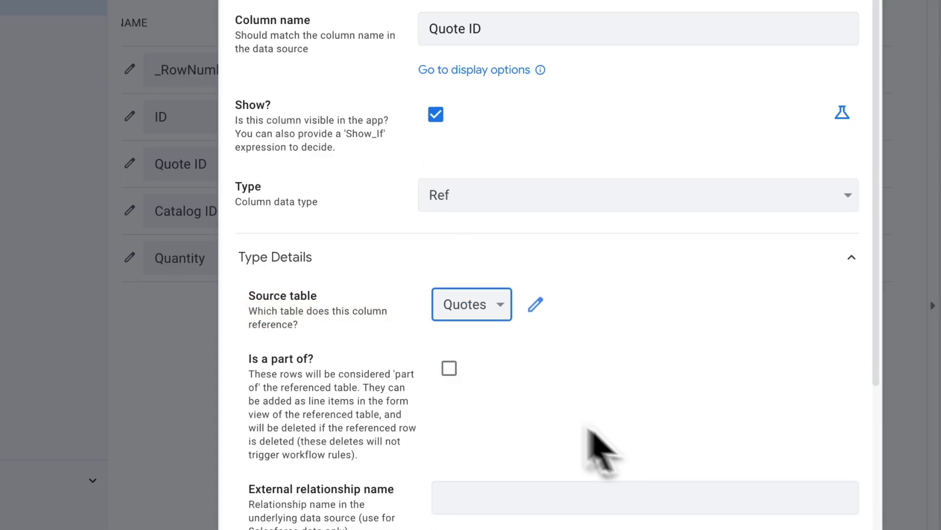
pyautogui.moveTo(372, 390)
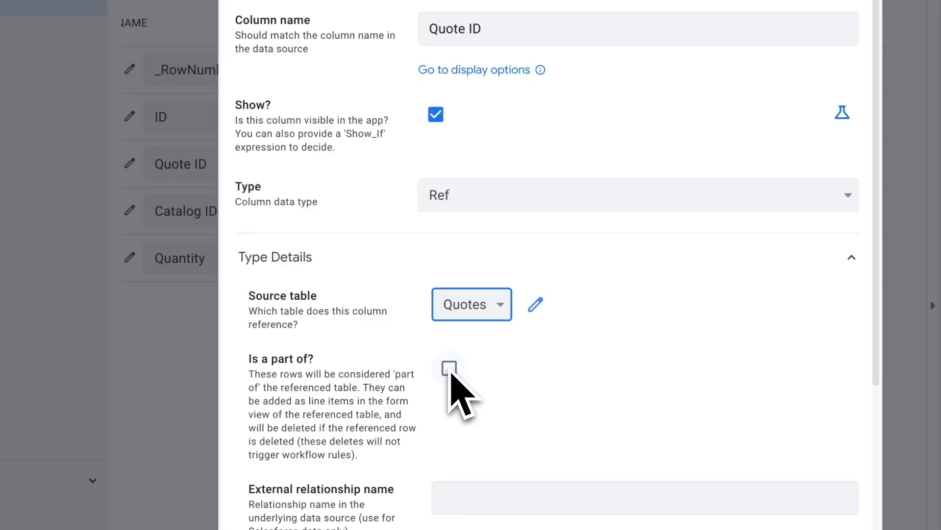
pyautogui.click(449, 368)
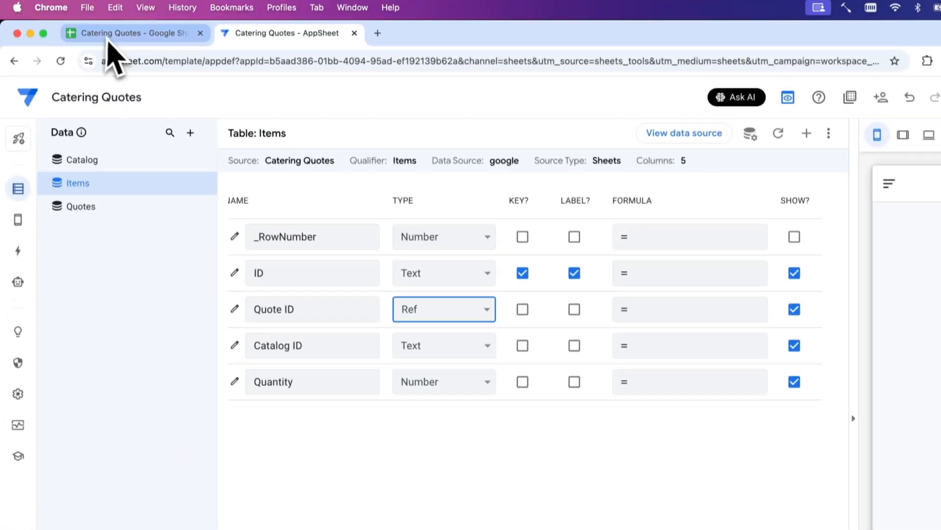
# Check the catalog price list in the spreadsheet, e.g. Meat Lasagna at 10.5, and return to AppSheet.
pyautogui.click(132, 33)
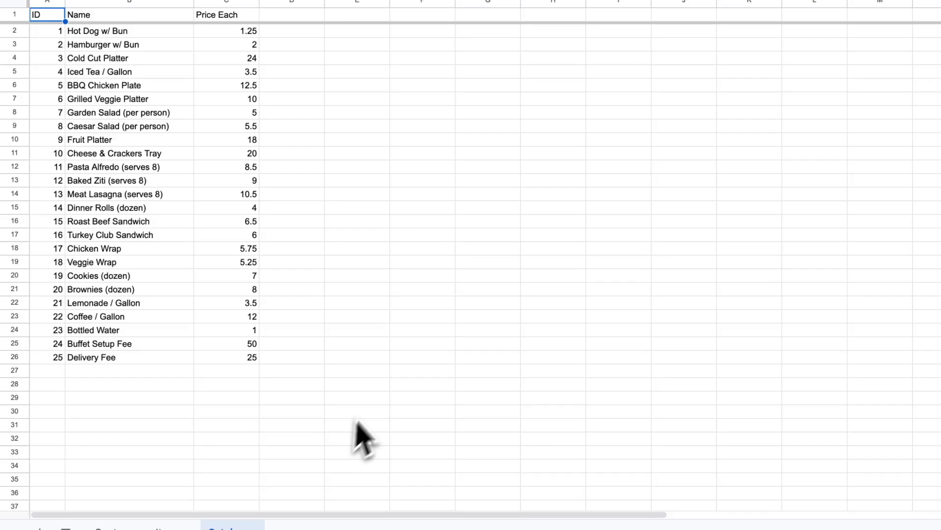
pyautogui.moveTo(380, 414)
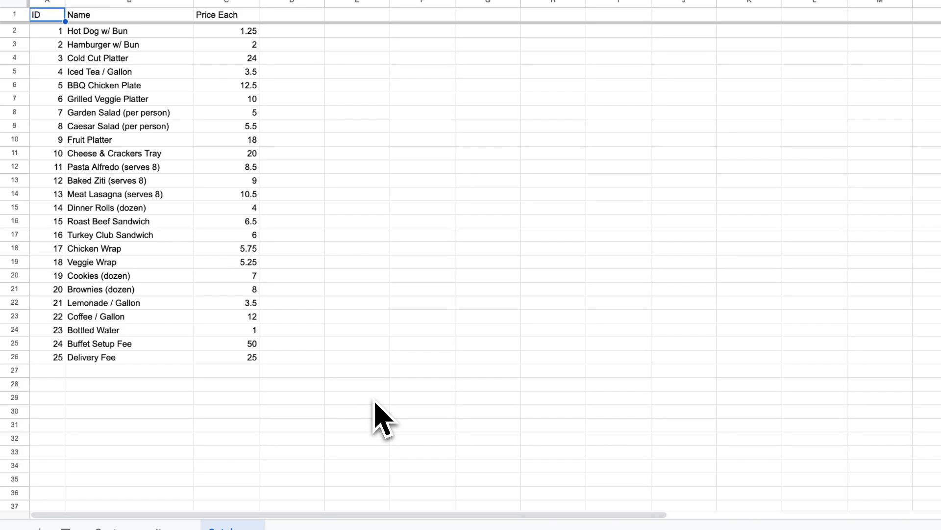
pyautogui.moveTo(230, 212)
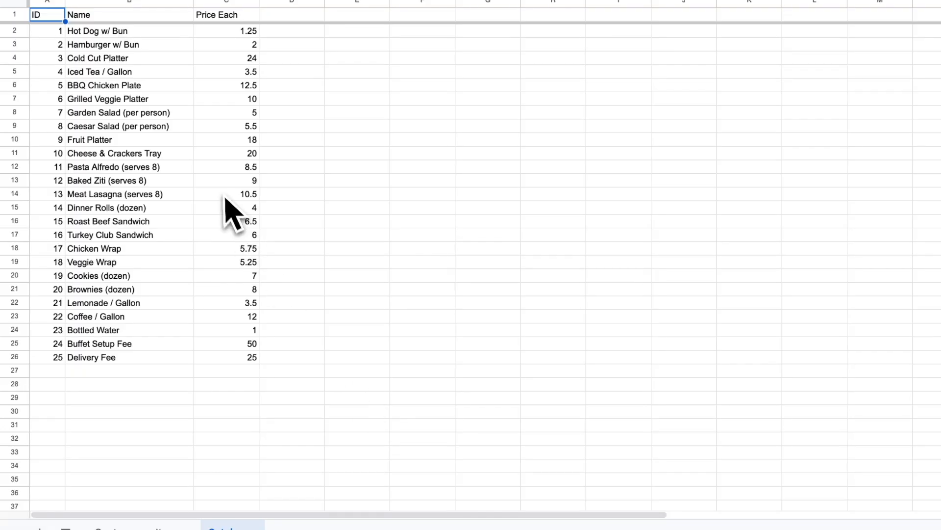
pyautogui.click(226, 193)
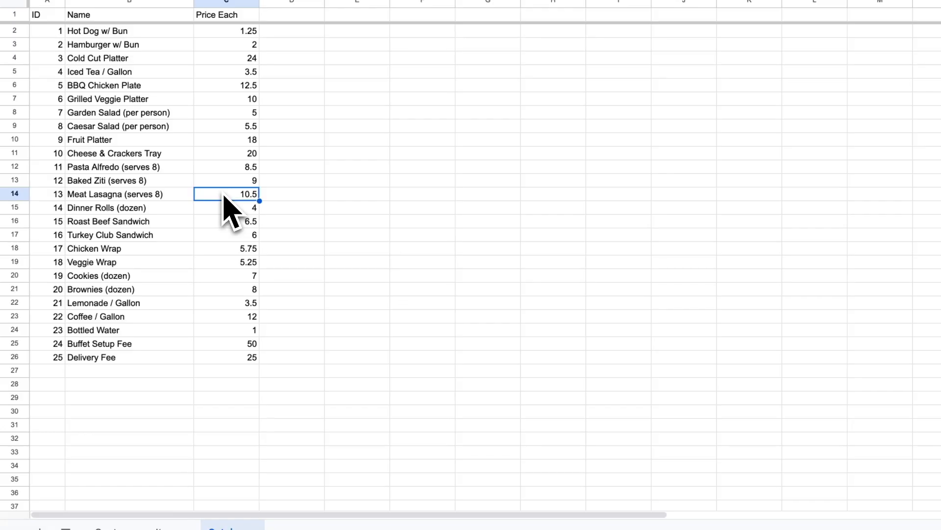
pyautogui.click(261, 17)
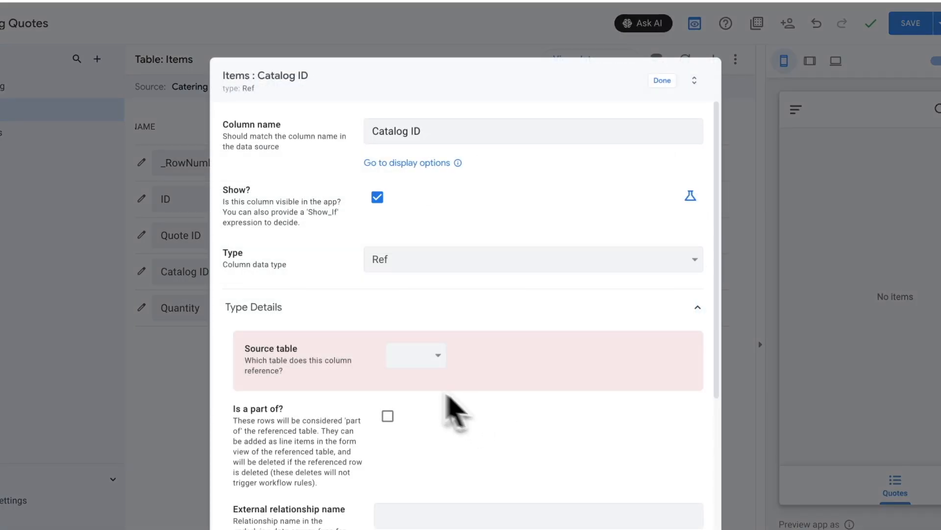
# Make Catalog ID a Ref to the Catalog table and show the Catalog table's columns.
pyautogui.click(415, 354)
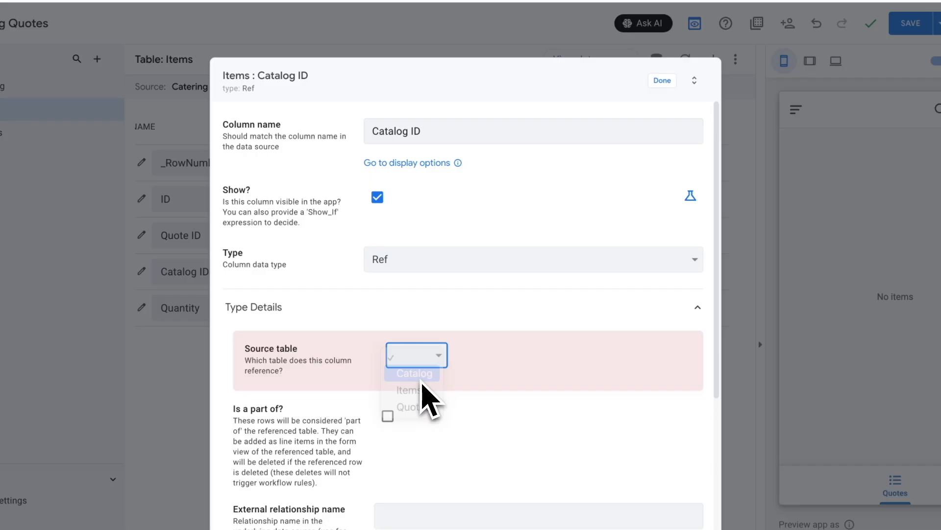
pyautogui.click(414, 373)
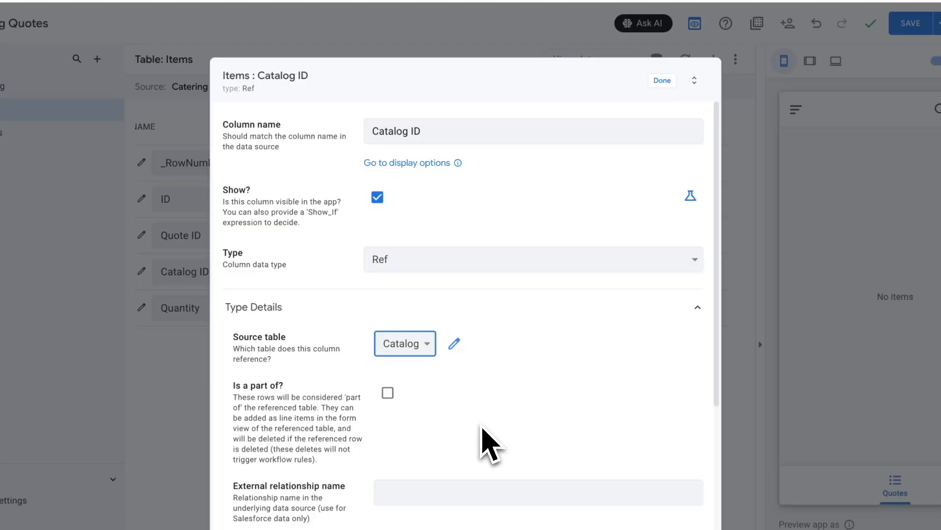
pyautogui.click(661, 80)
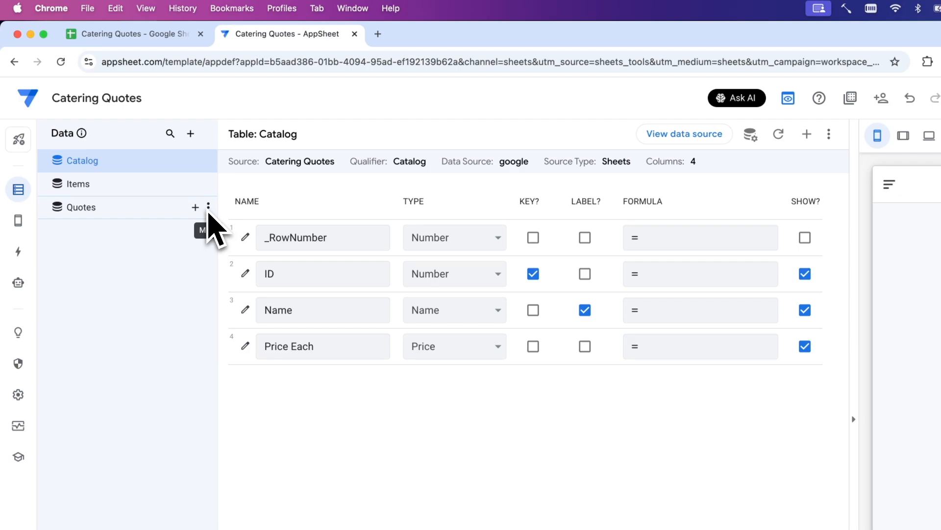
pyautogui.click(127, 33)
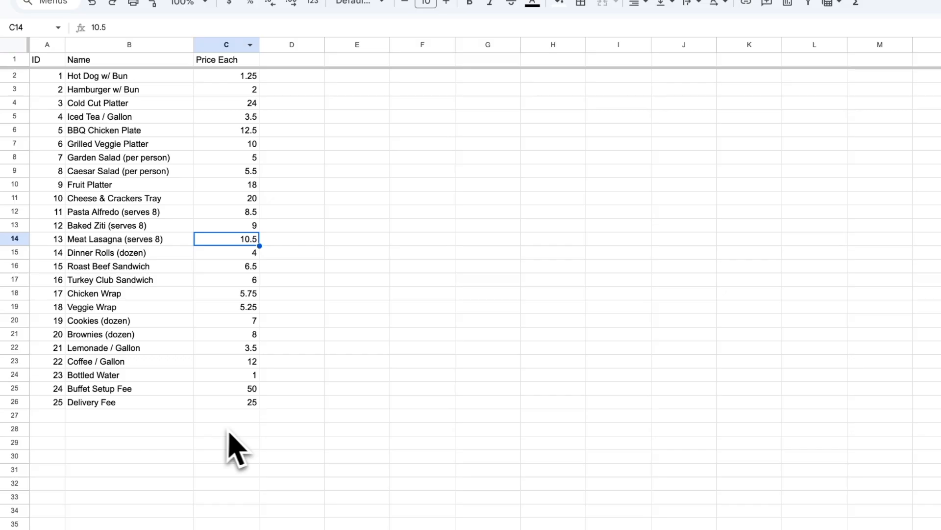
pyautogui.moveTo(138, 445)
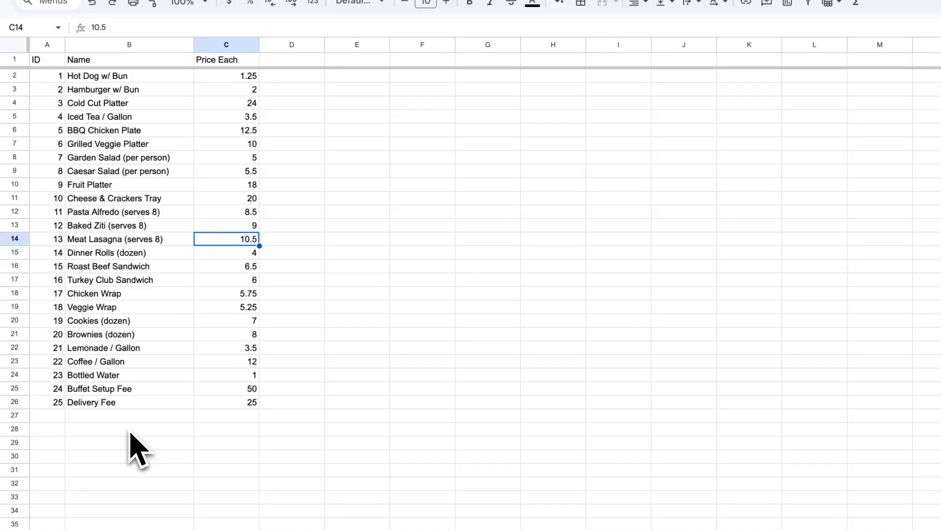
pyautogui.click(258, 37)
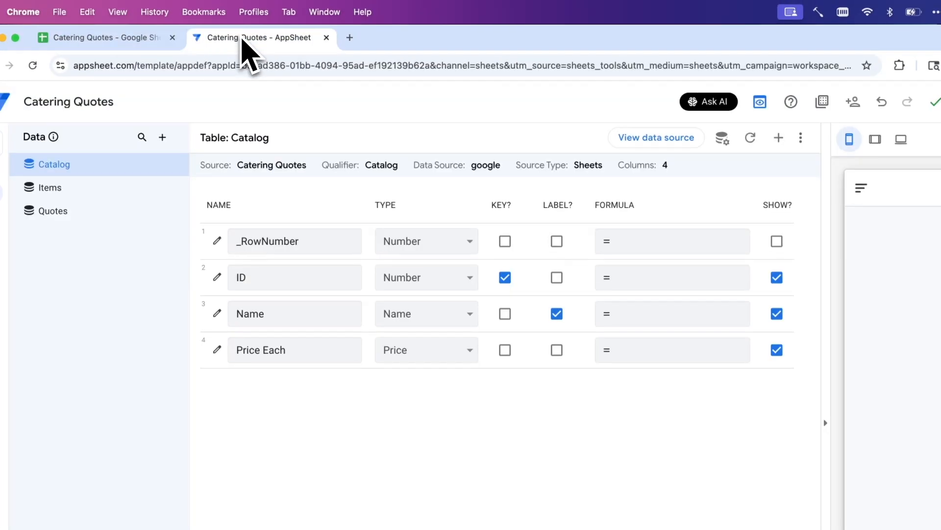